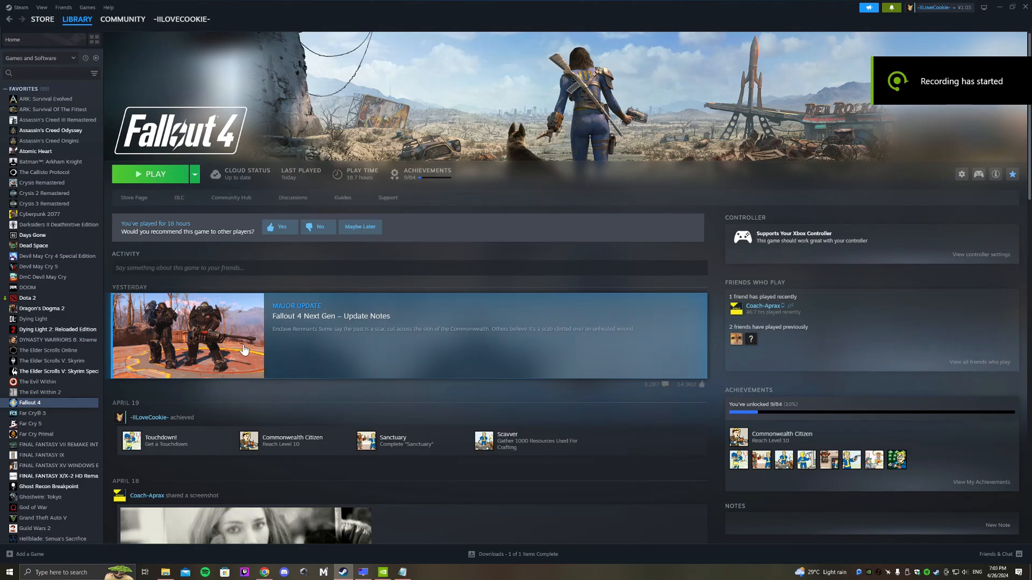
mouse_move(433, 327)
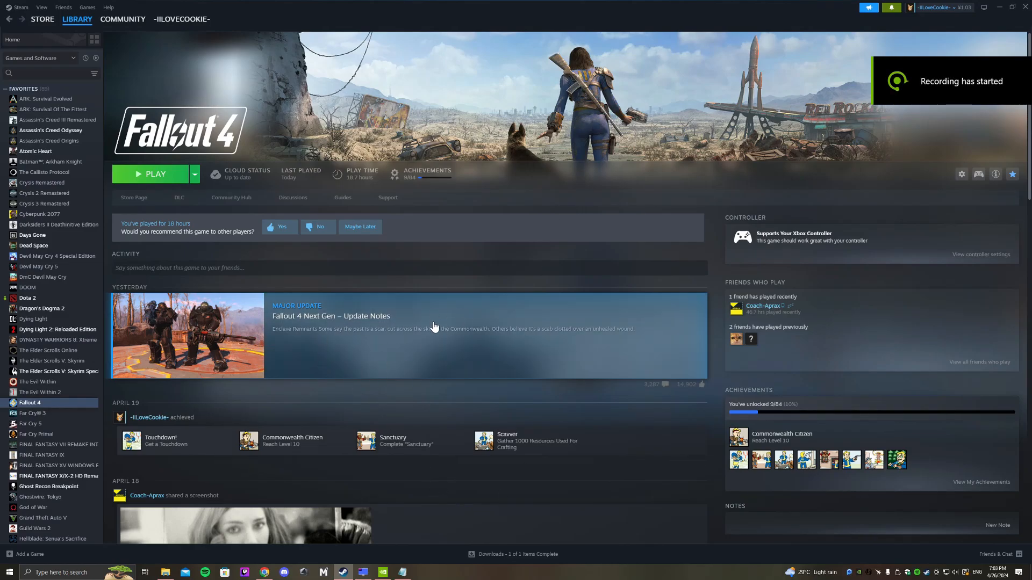
mouse_move(480, 281)
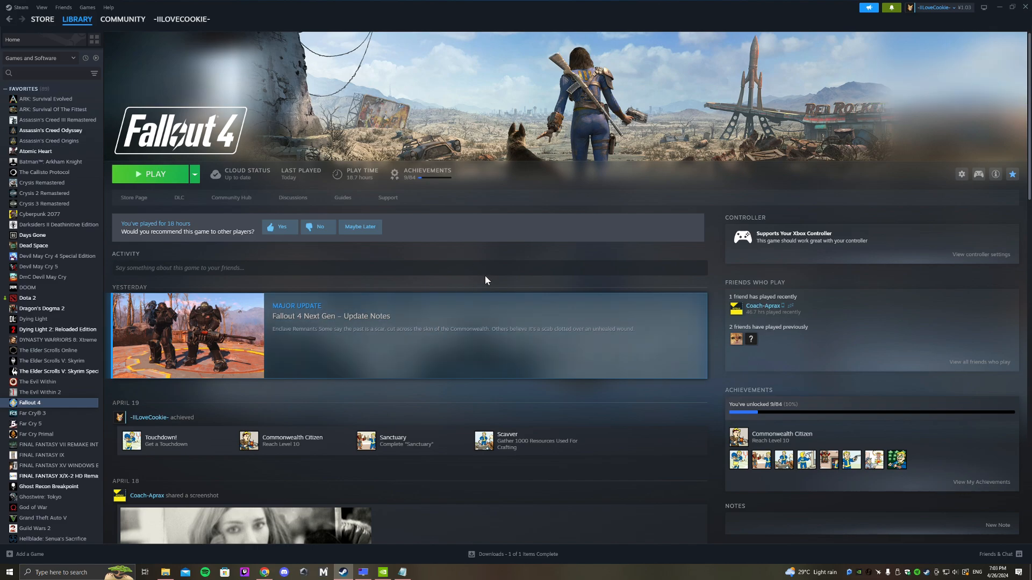
mouse_move(418, 547)
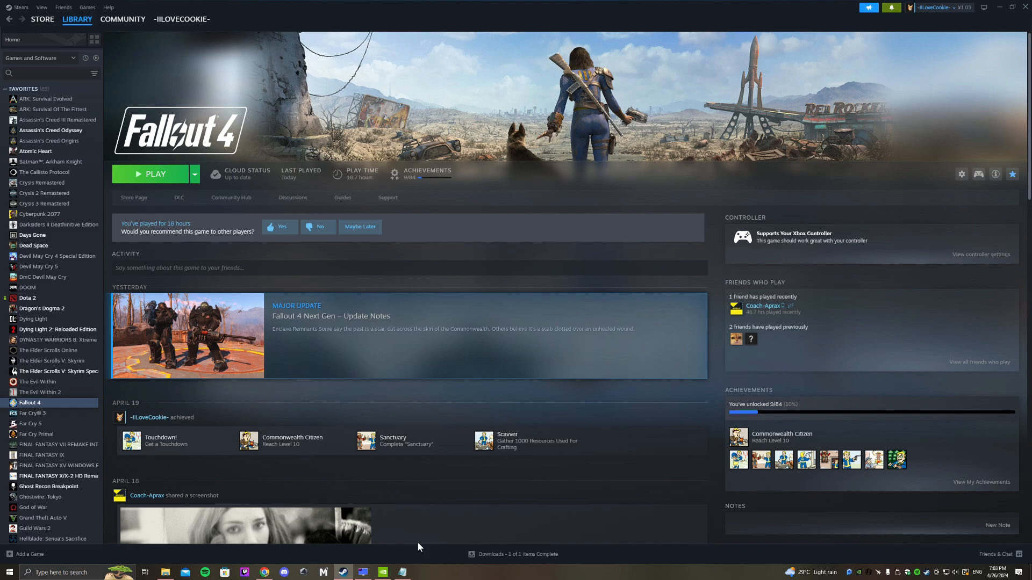
Bring up the NVIDIA Manage 3D Settings global list with the Fallout4Prefs file alongside
left_click(381, 571)
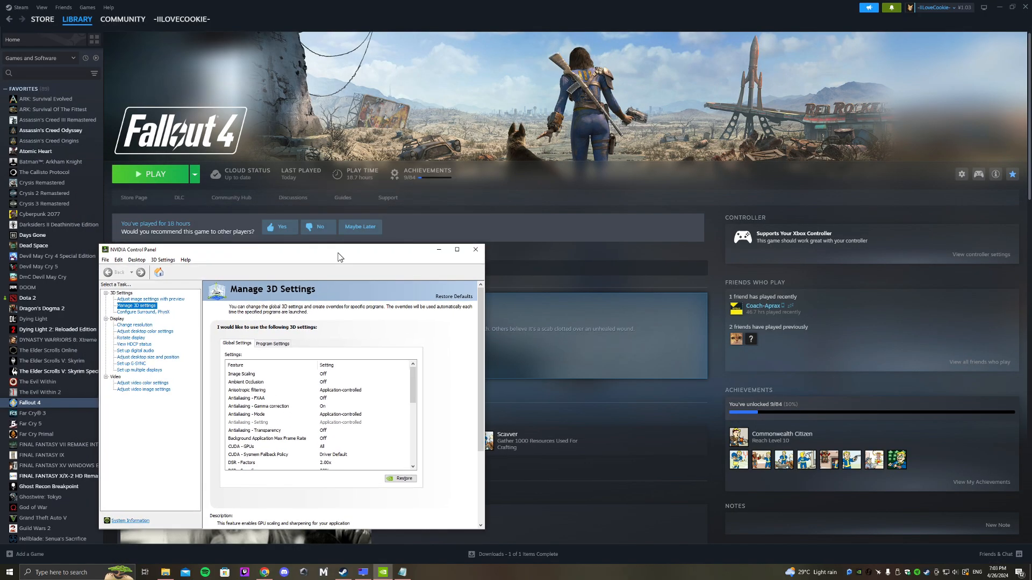
left_click_drag(338, 249, 313, 217)
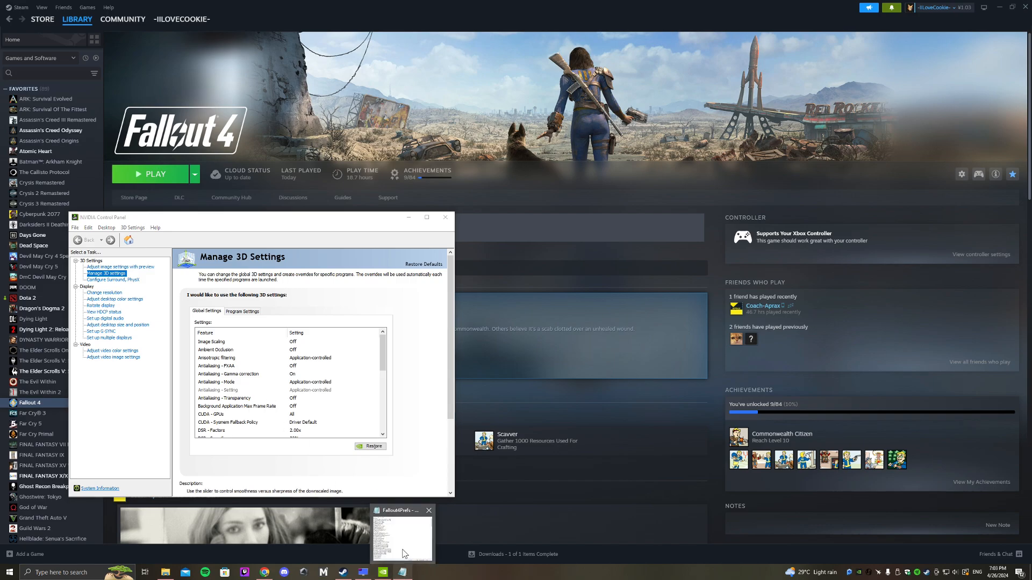
left_click(400, 533)
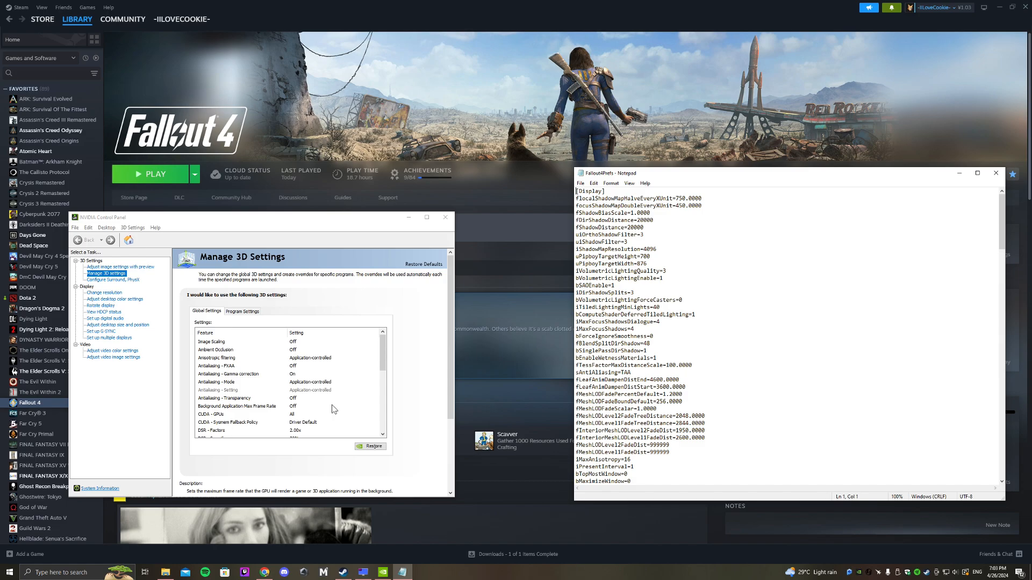
scroll("down", 3)
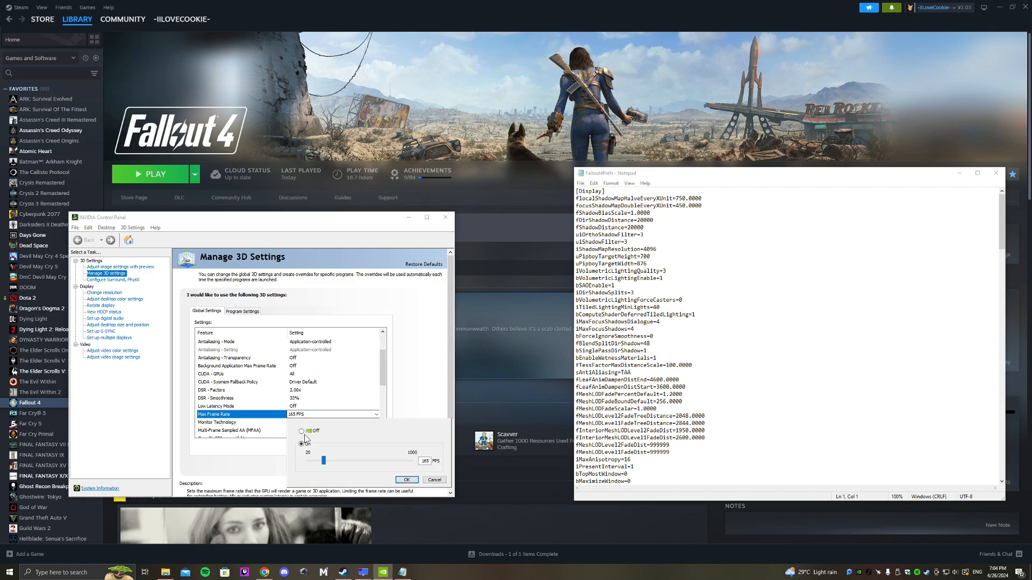
Cap Max Frame Rate at 165 FPS and confirm Vertical sync stays On
left_click(302, 444)
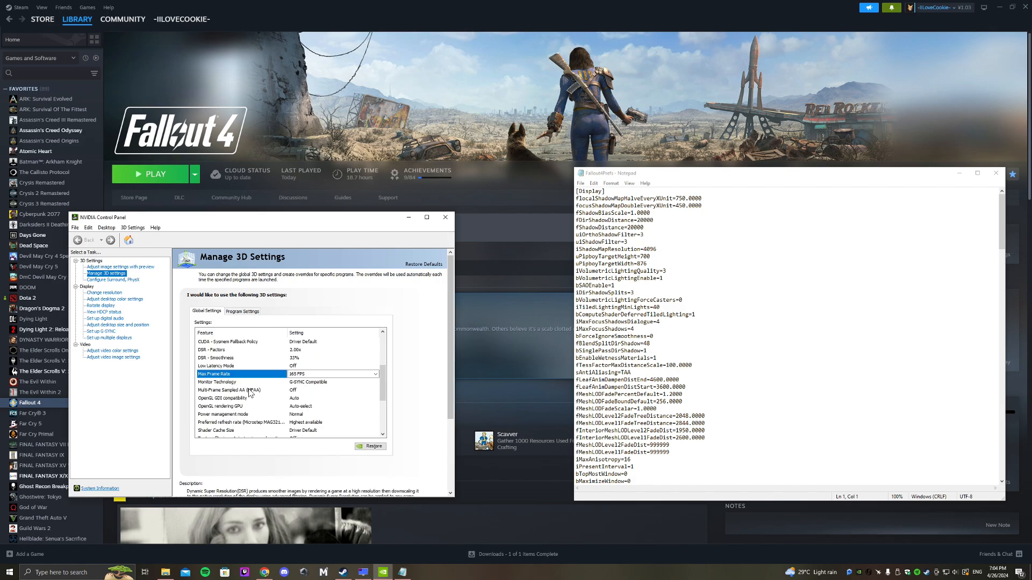
scroll("down", 3)
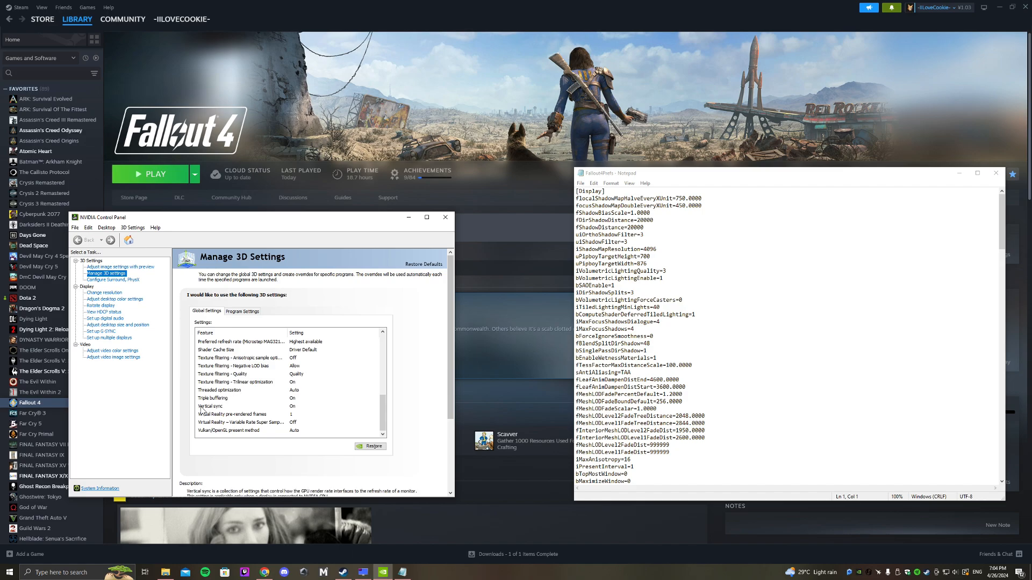
left_click(213, 397)
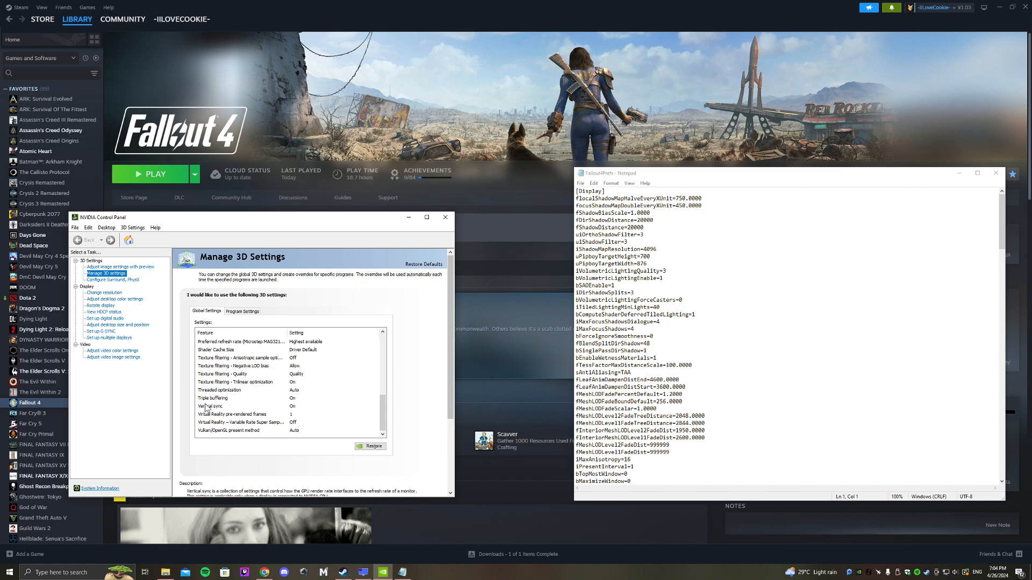
left_click(214, 398)
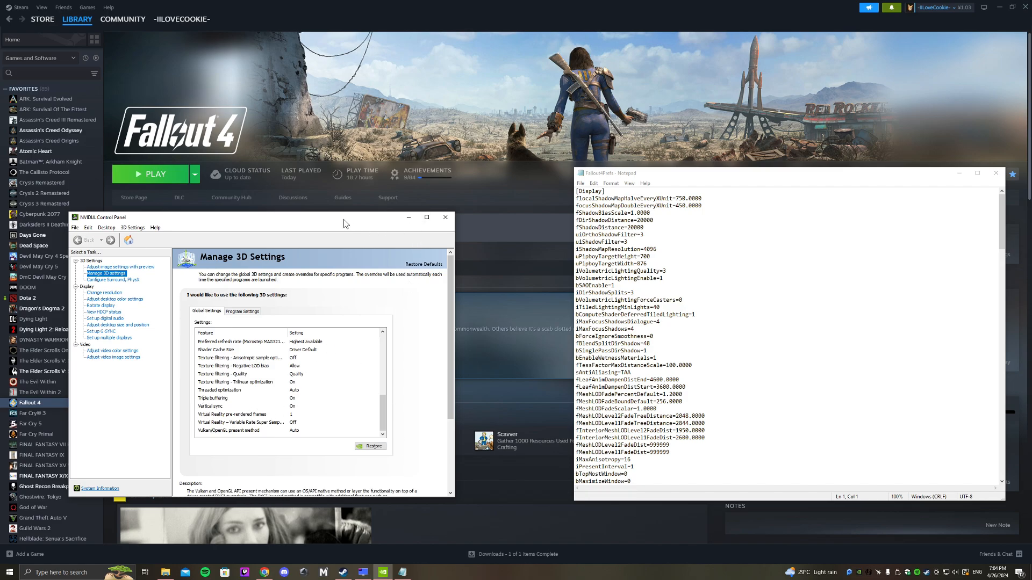
Browse This PC > Documents > My Games > Fallout4 to list the Fallout4Prefs file
left_click(166, 571)
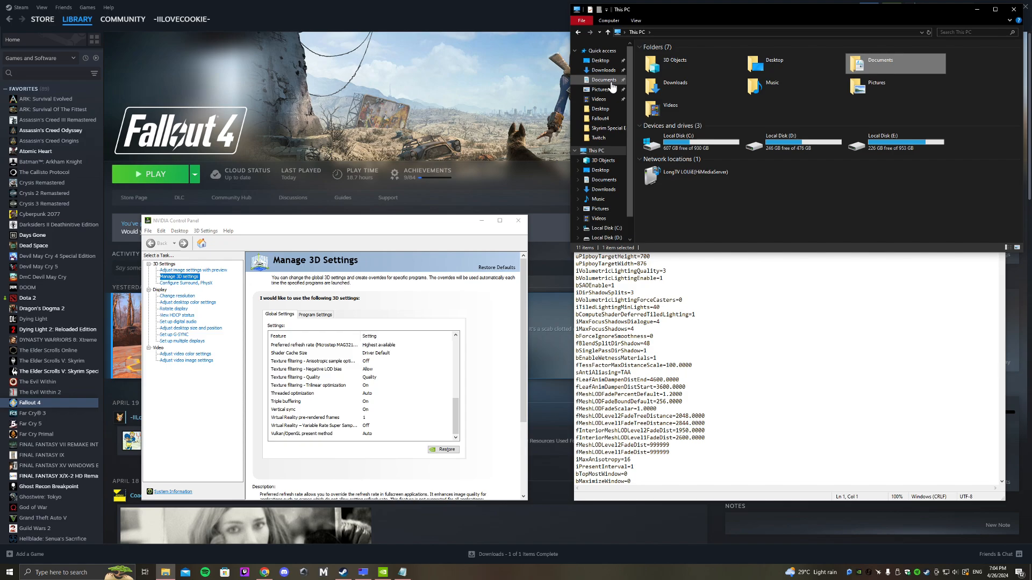
mouse_move(884, 67)
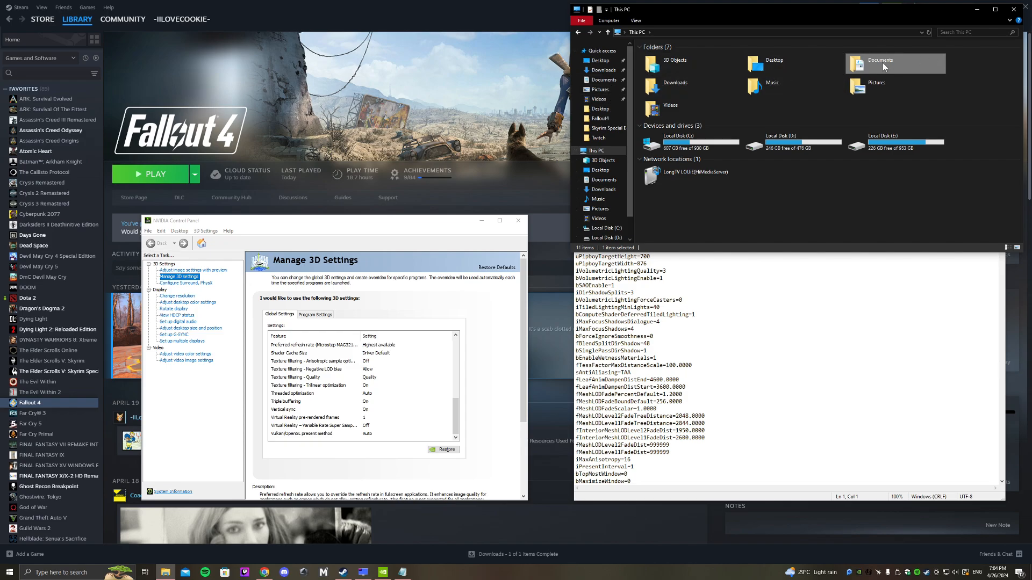
double_click(878, 63)
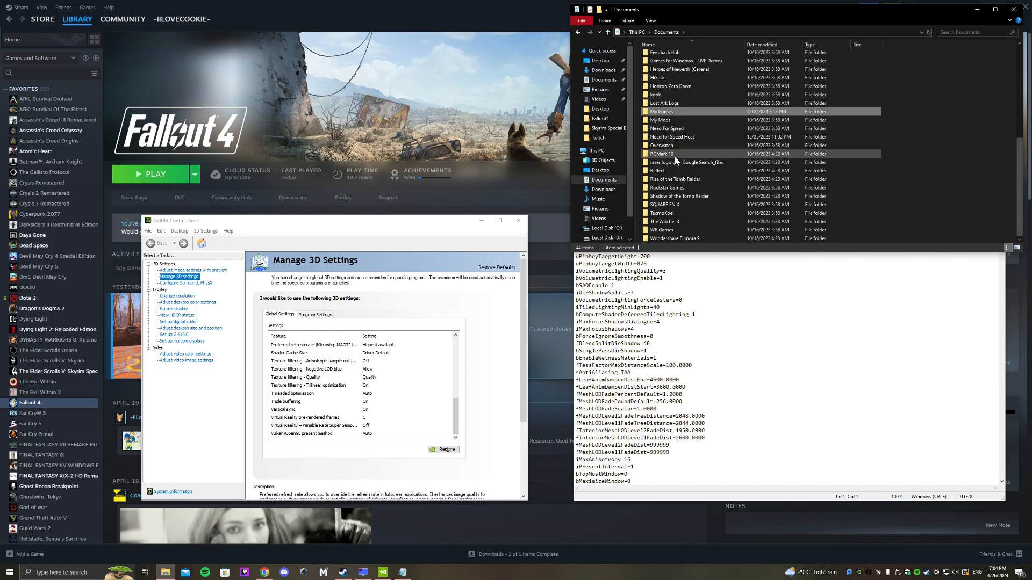
double_click(659, 111)
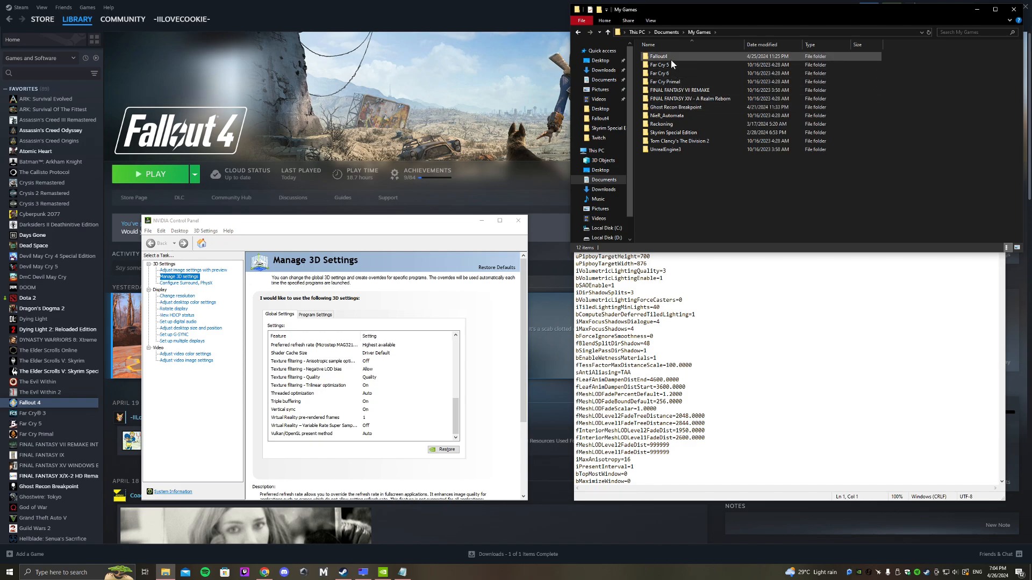
double_click(658, 55)
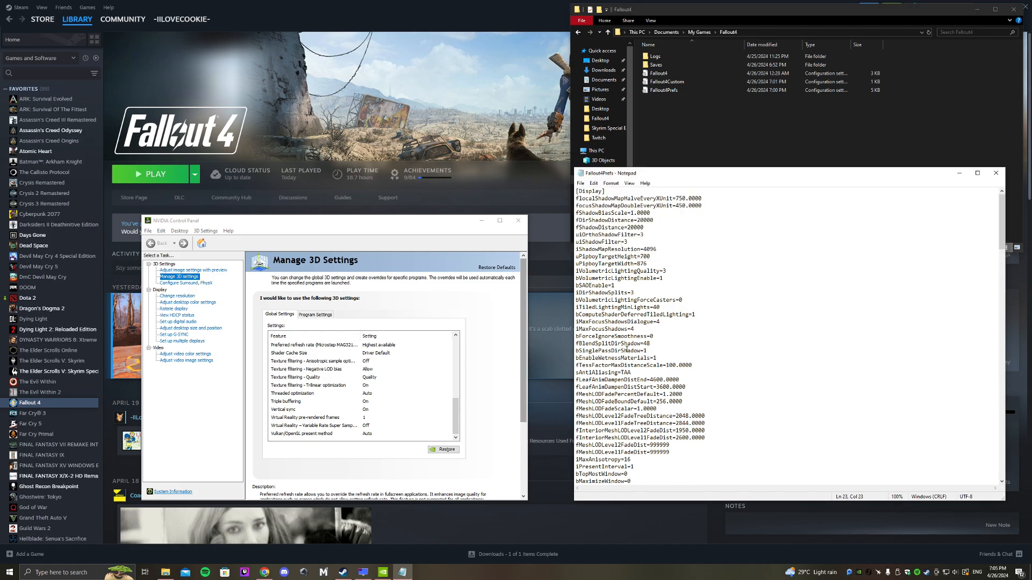
Find 'bFu' to confirm bFull Screen=1, then close the prefs file unchanged
scroll("down", 3)
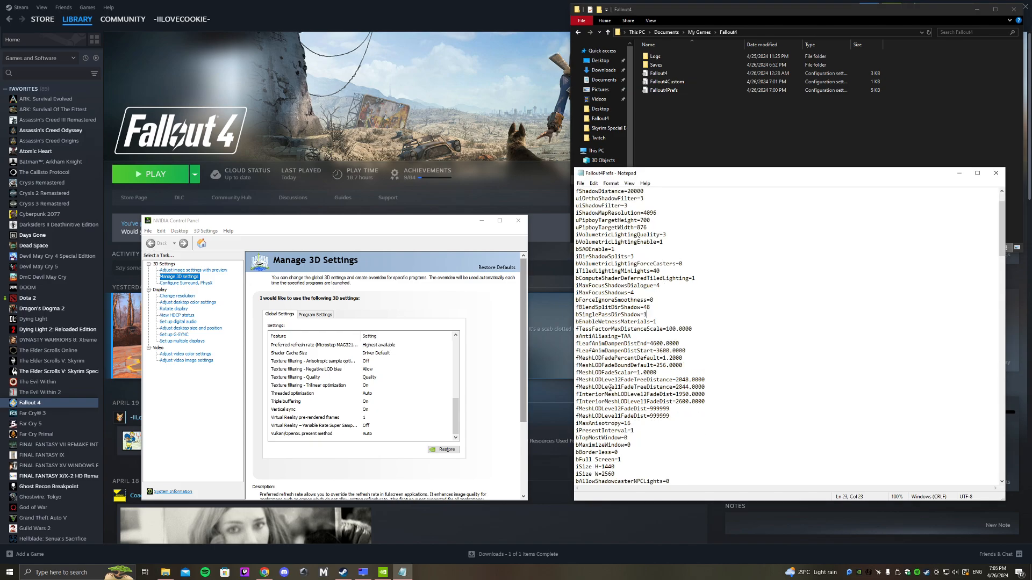
scroll("down", 3)
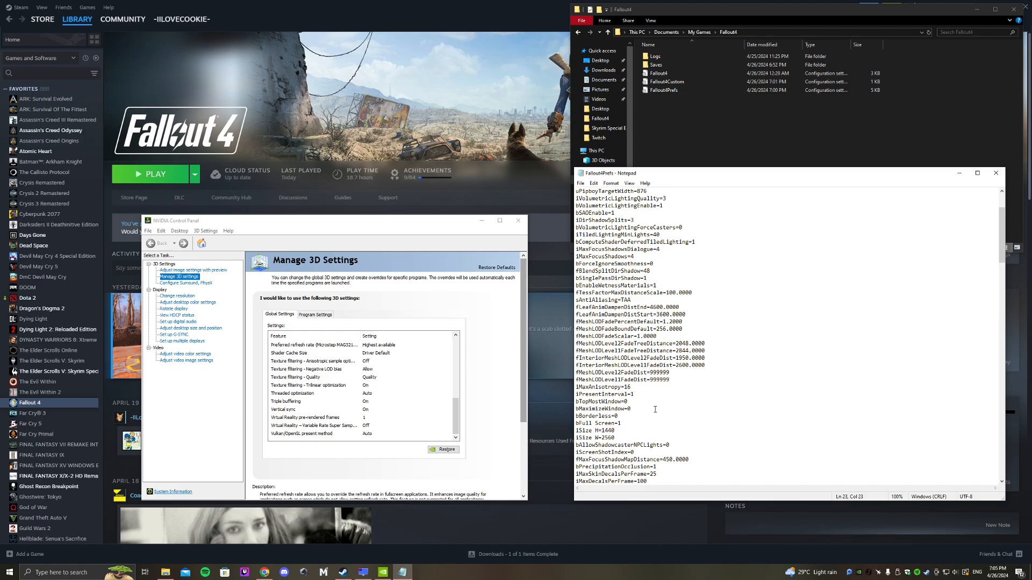
key("Ctrl+f")
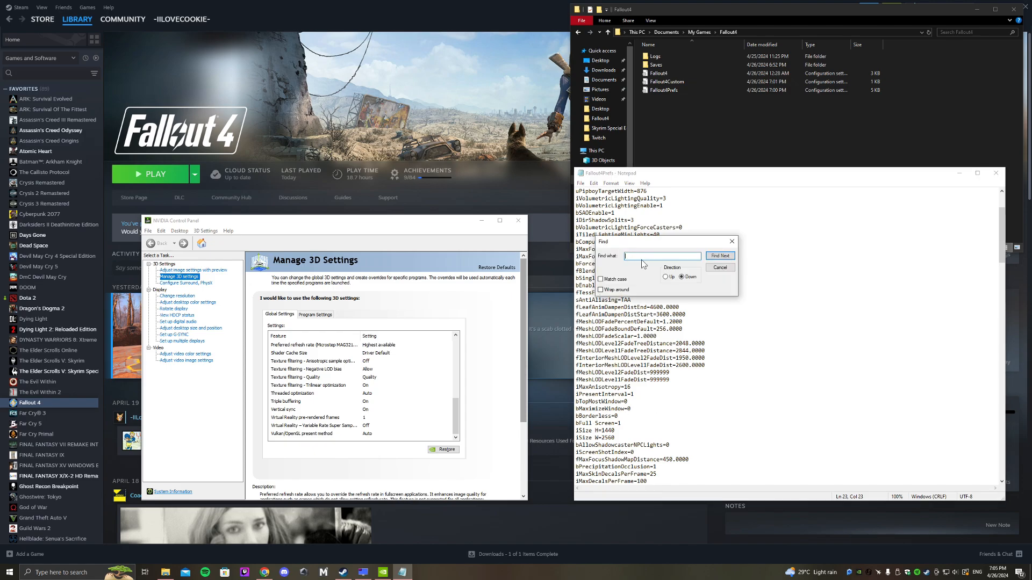
type("bFu")
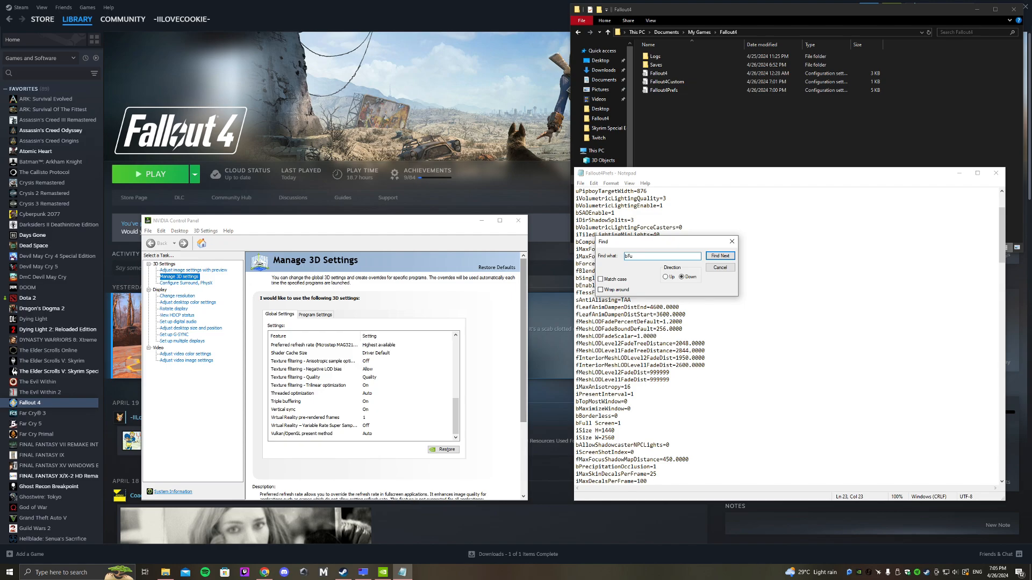
left_click(719, 256)
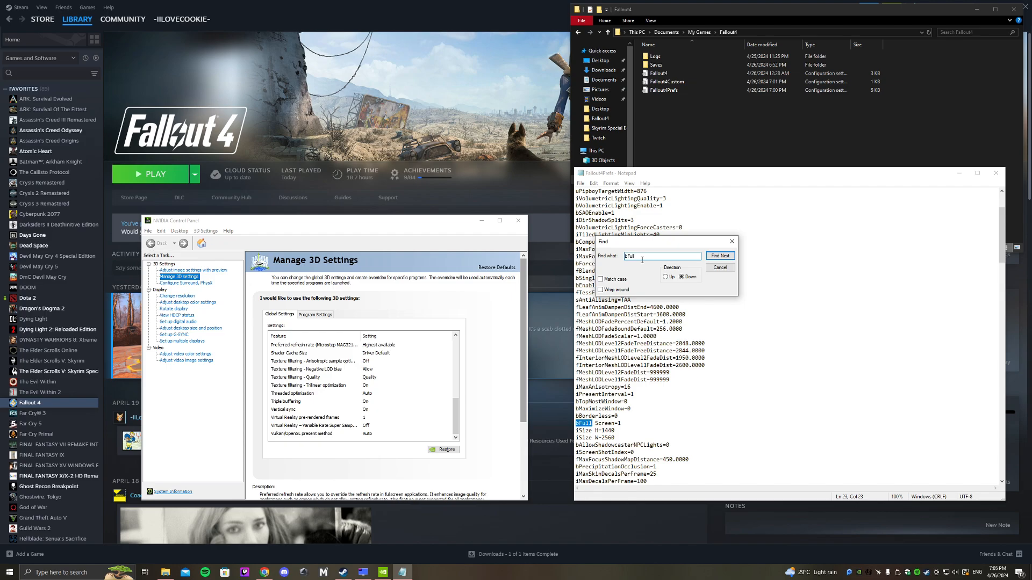
left_click(720, 256)
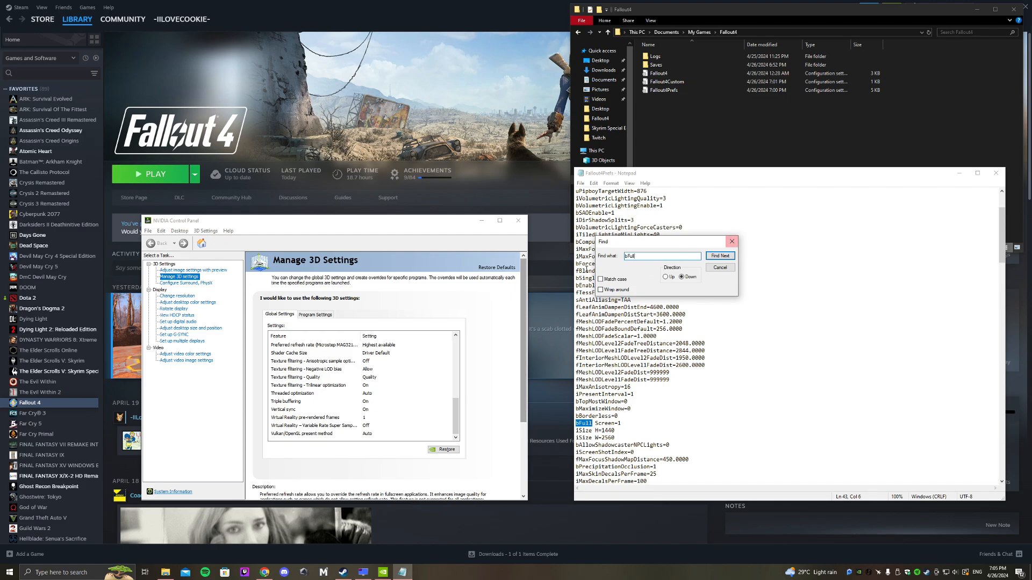
left_click(719, 267)
type("1")
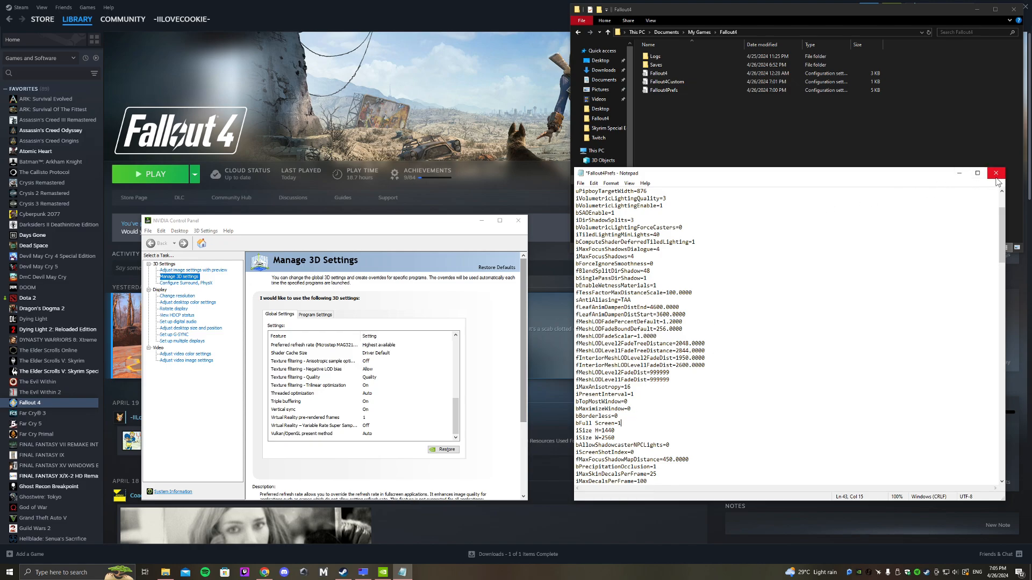
left_click(995, 173)
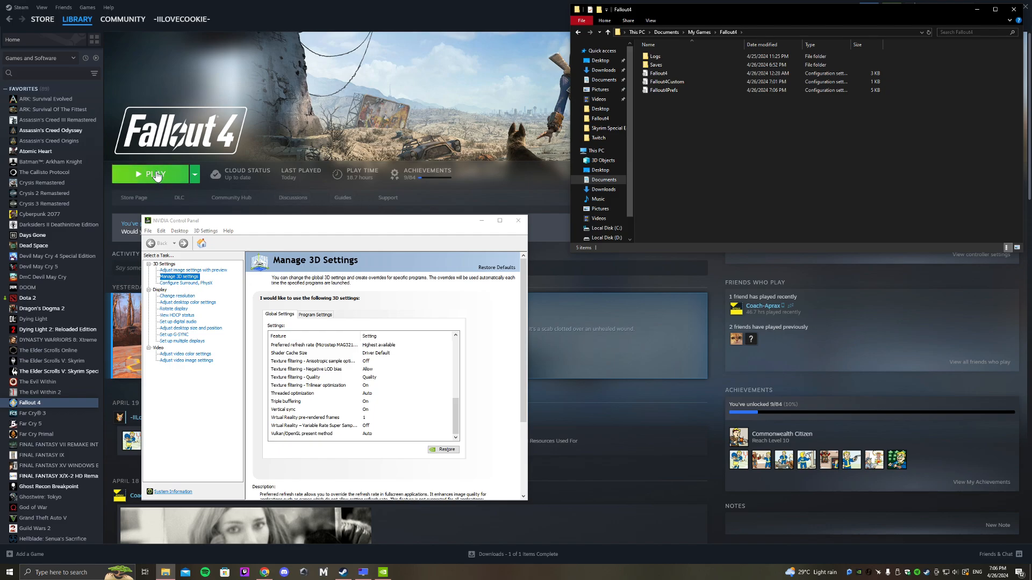
Launch Fallout 4 from Steam and continue the saved game from the main menu
left_click(155, 174)
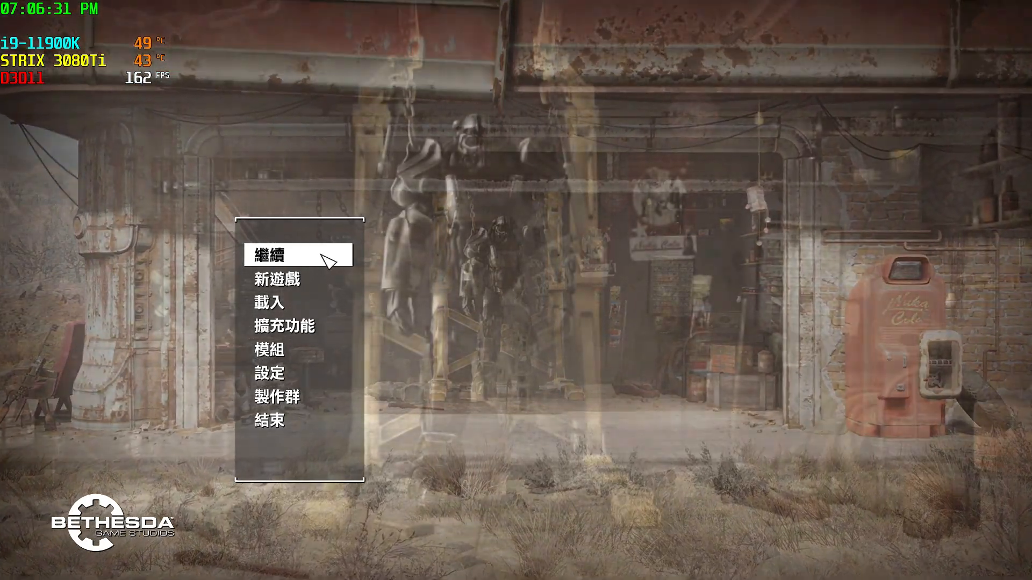
left_click(270, 255)
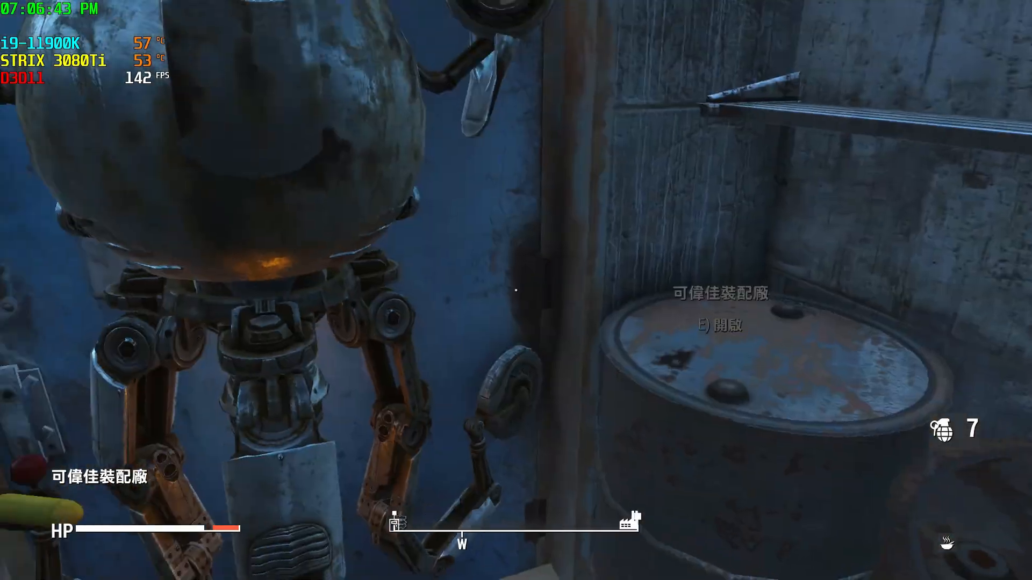
mouse_move(516, 290)
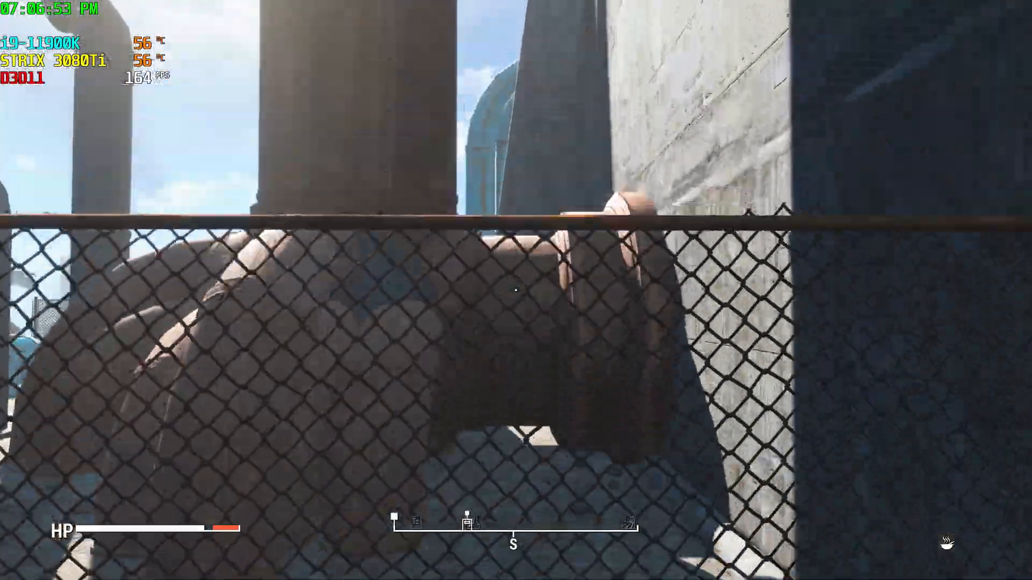
mouse_move(516, 290)
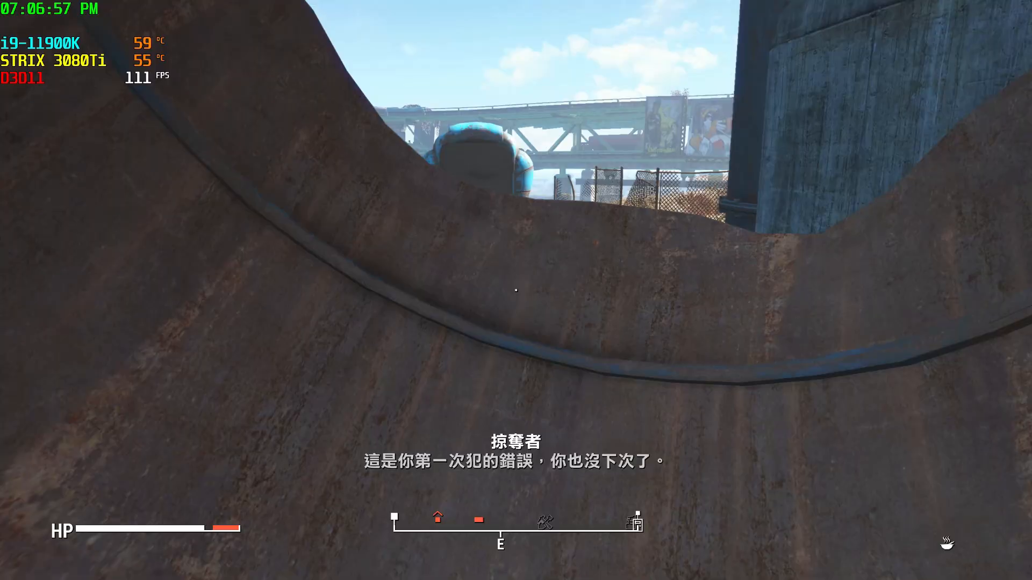
mouse_move(516, 291)
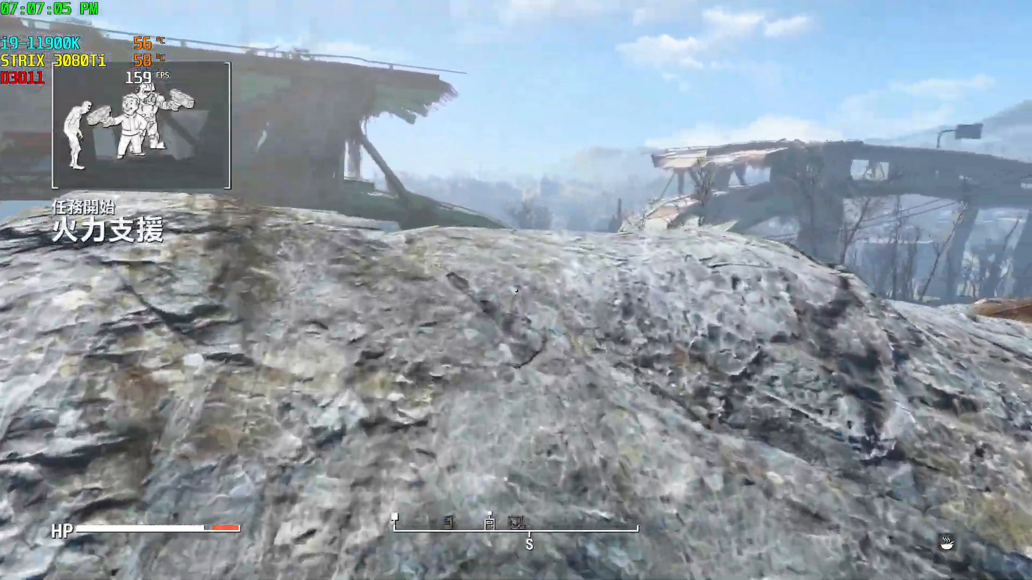
mouse_move(516, 289)
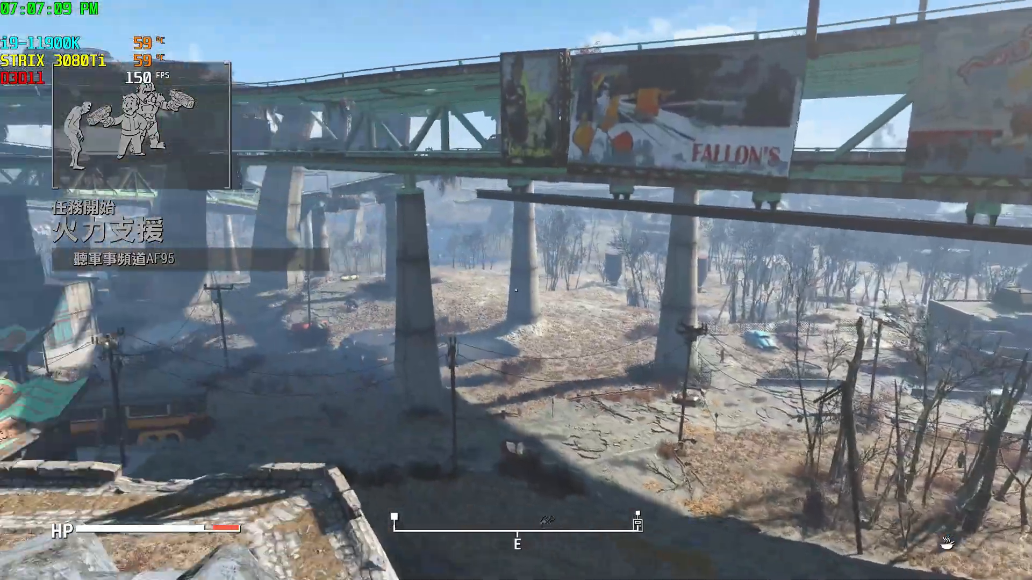
mouse_move(516, 290)
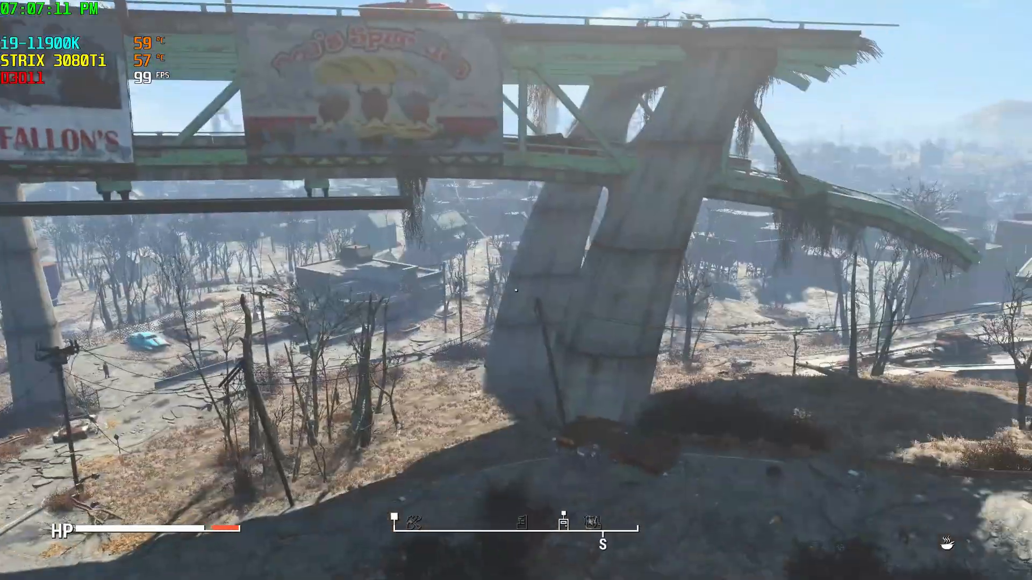
mouse_move(516, 290)
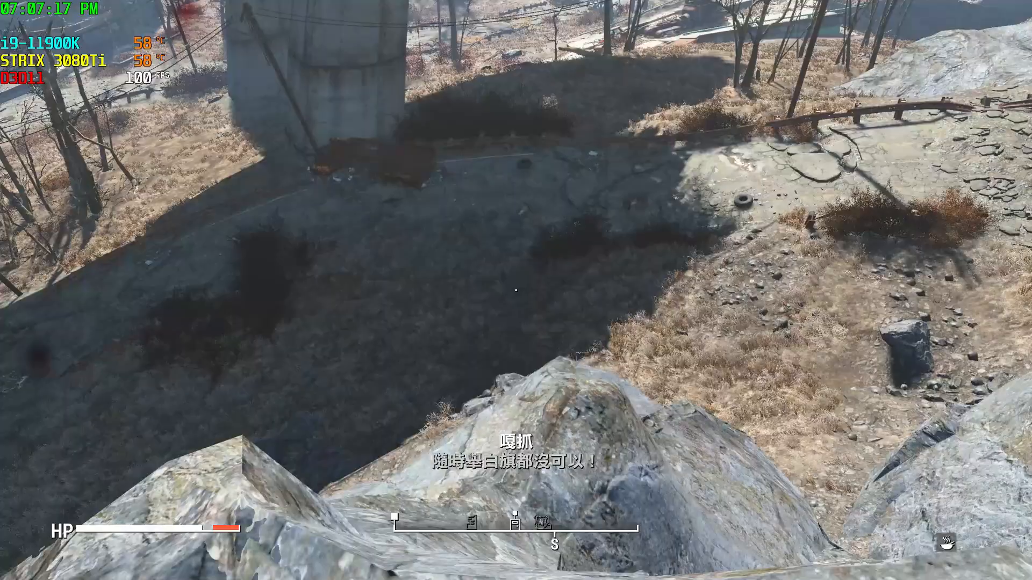
mouse_move(516, 290)
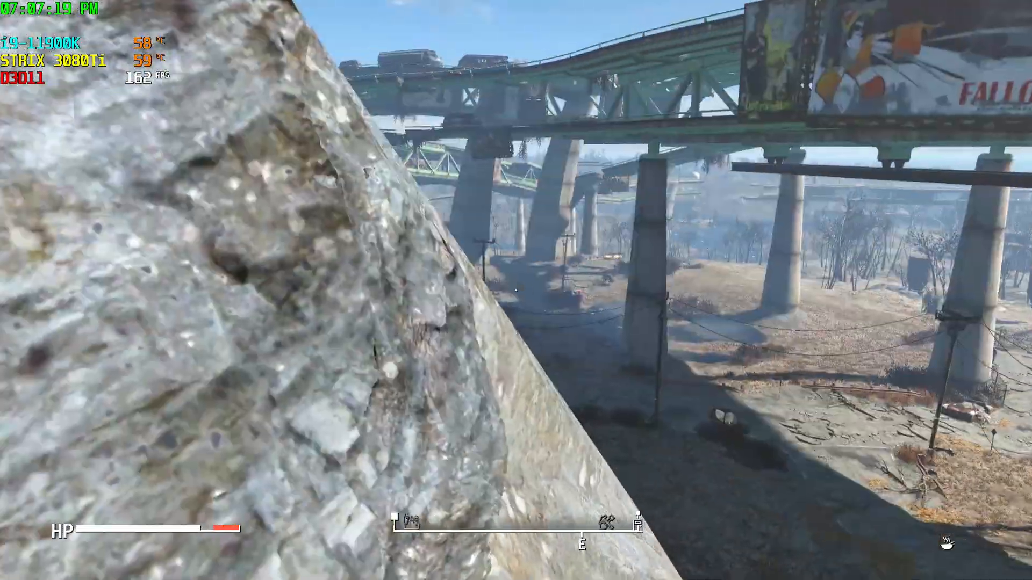
mouse_move(516, 290)
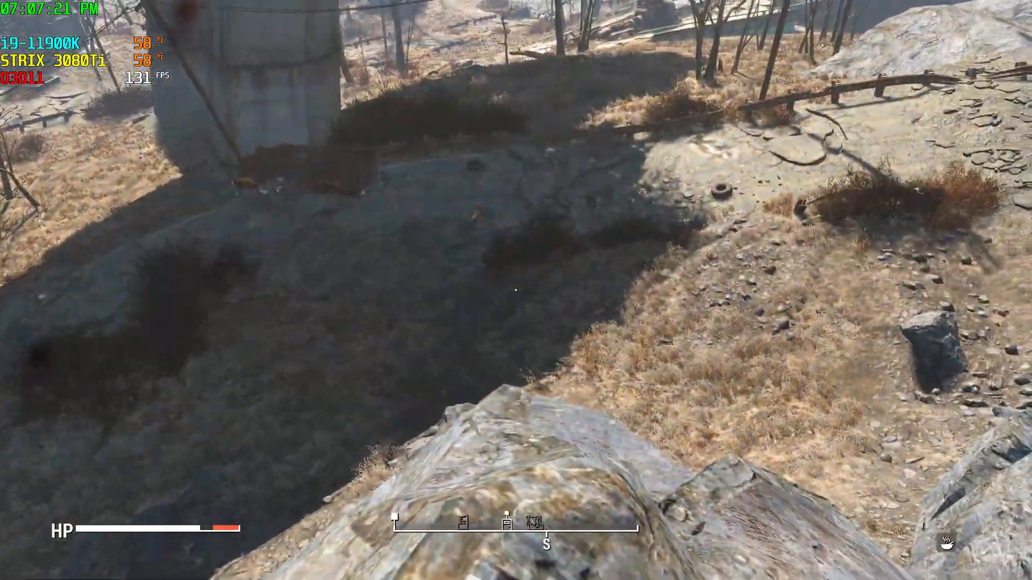
mouse_move(516, 291)
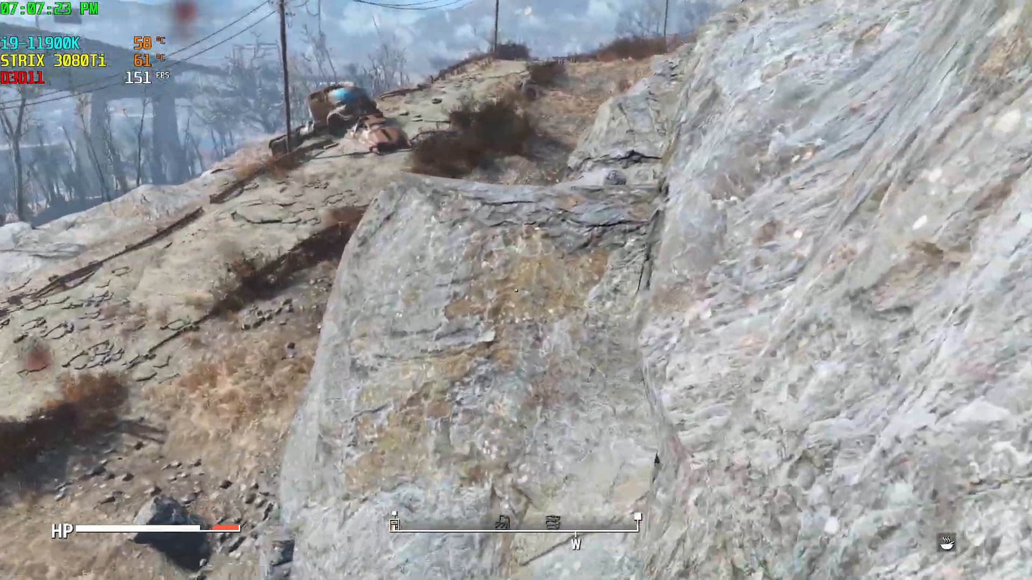
mouse_move(516, 291)
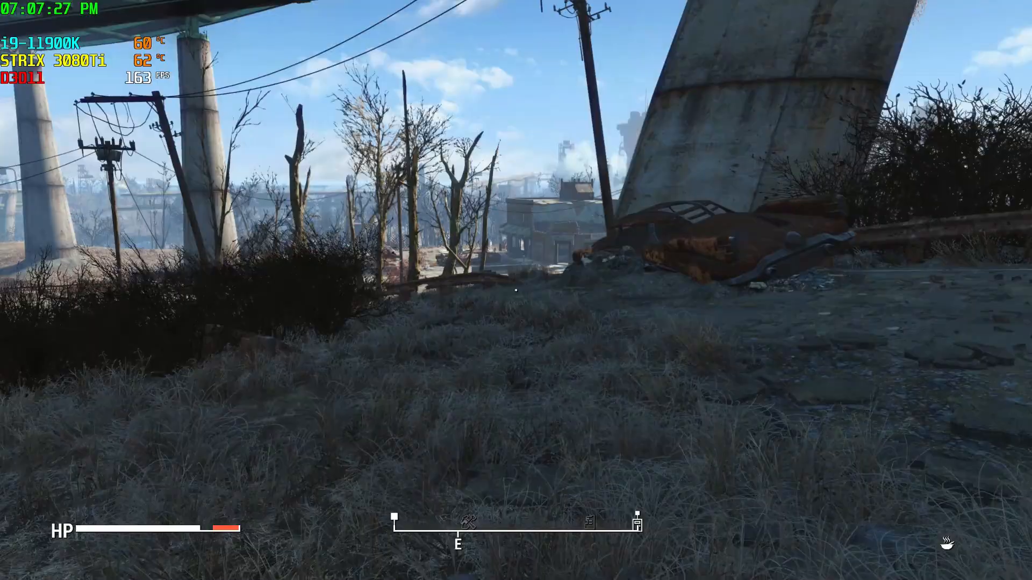
mouse_move(516, 290)
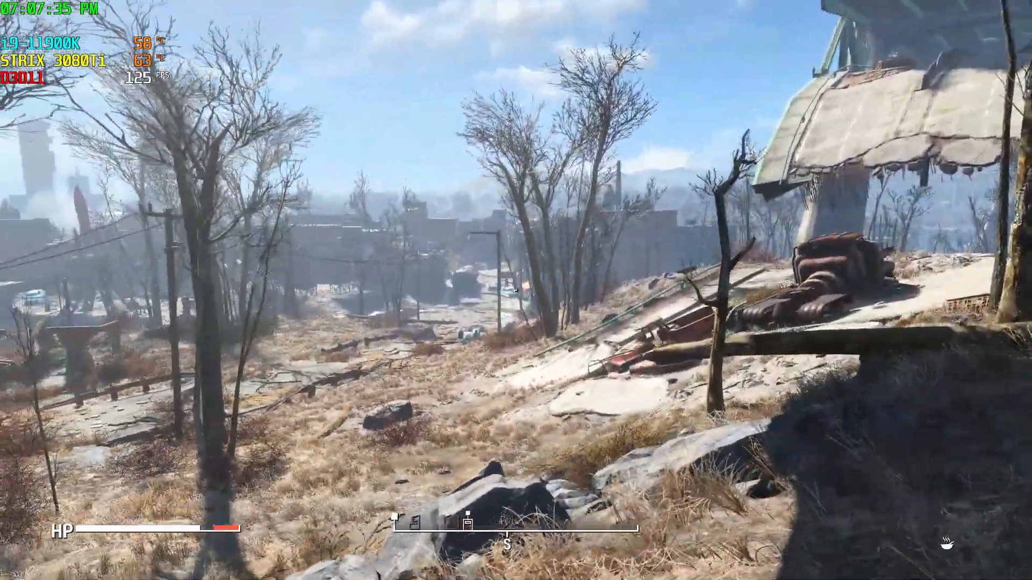
mouse_move(516, 290)
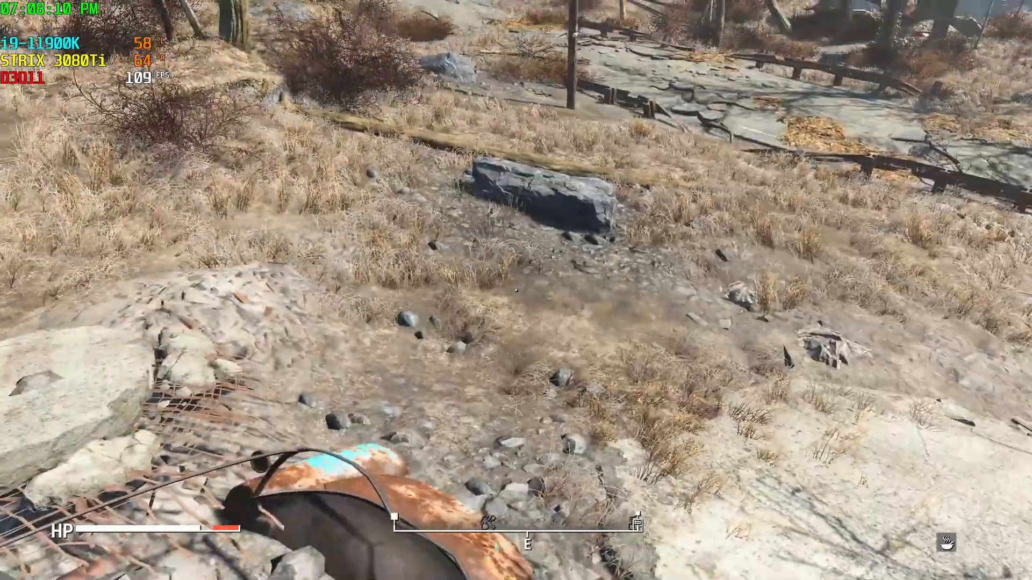
mouse_move(516, 291)
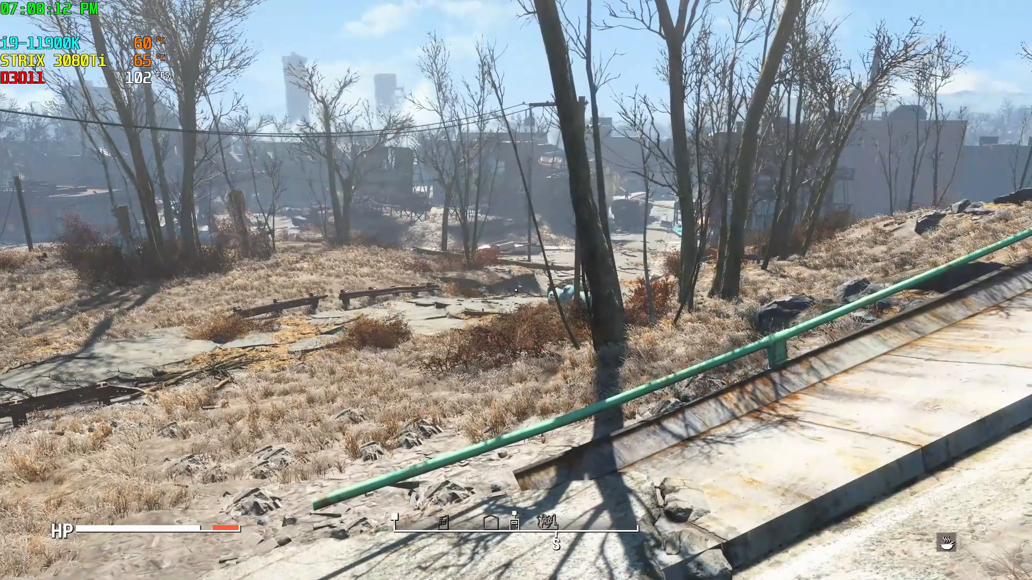